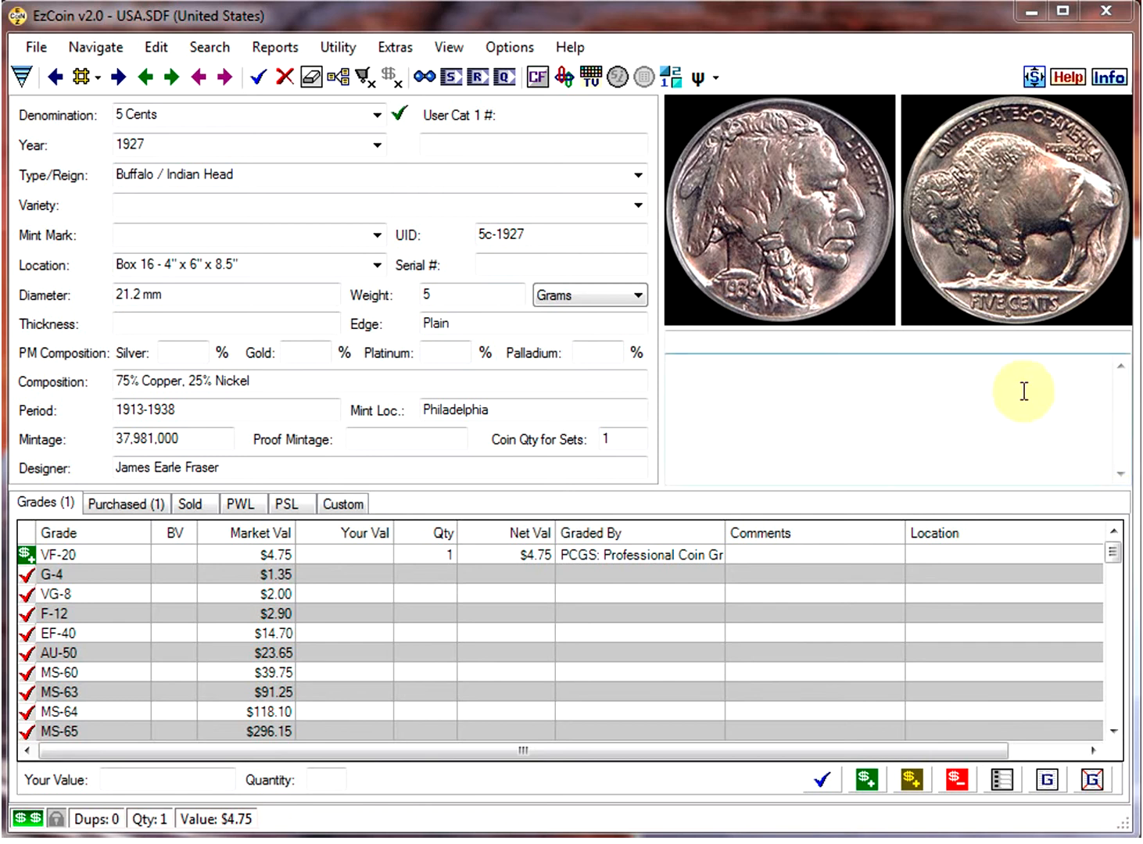
mouse_move(963, 344)
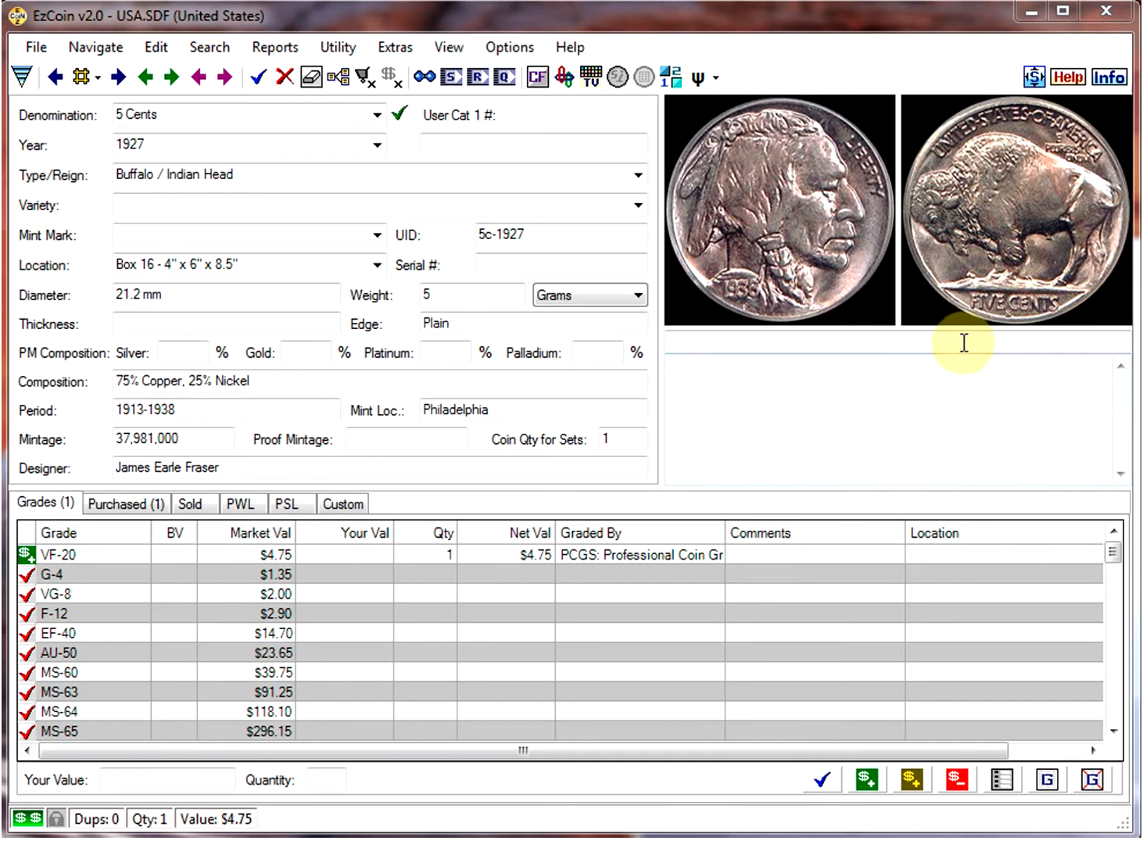
mouse_move(805, 207)
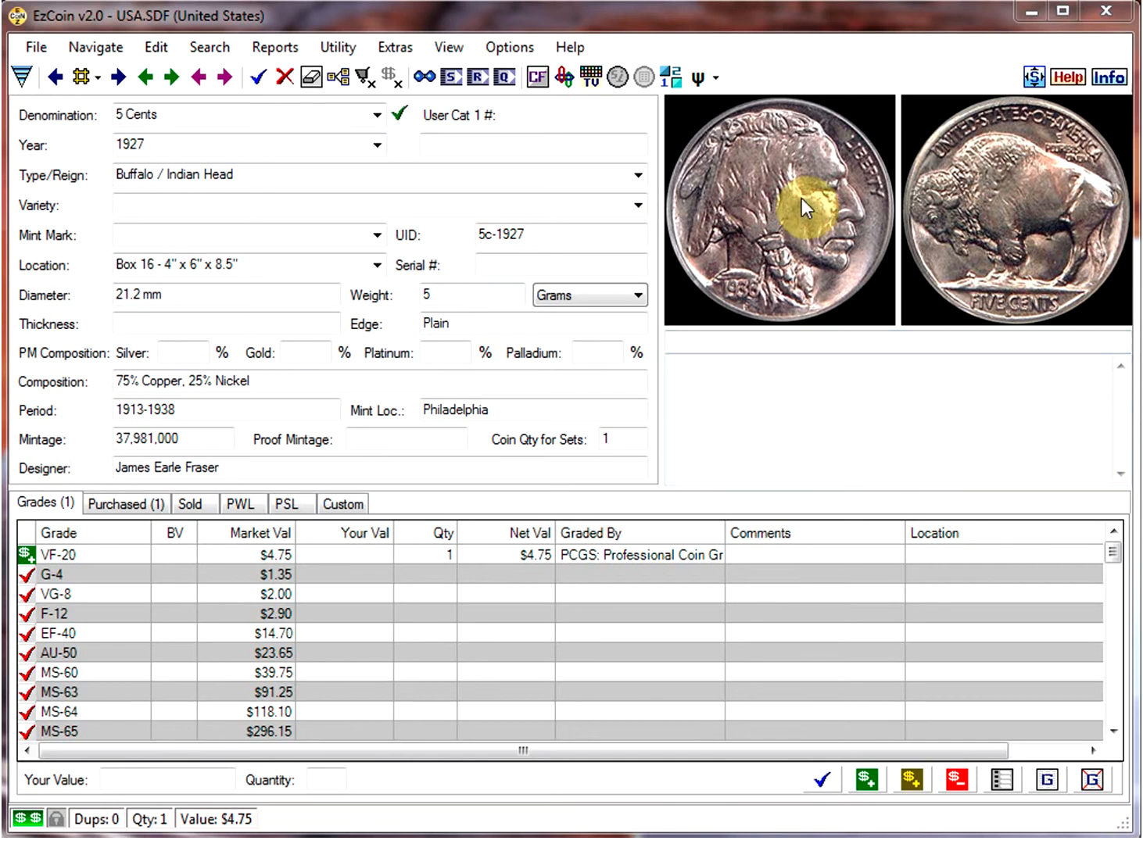
mouse_move(562, 77)
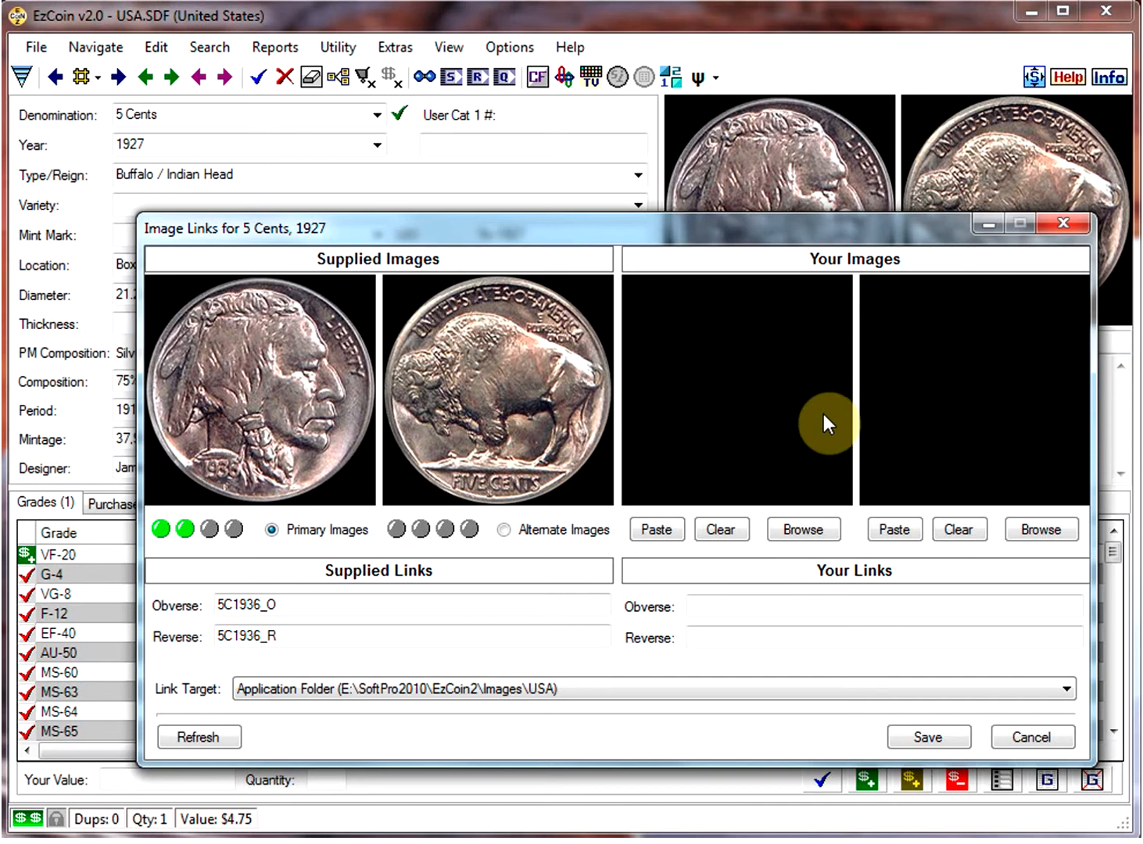
mouse_move(820, 410)
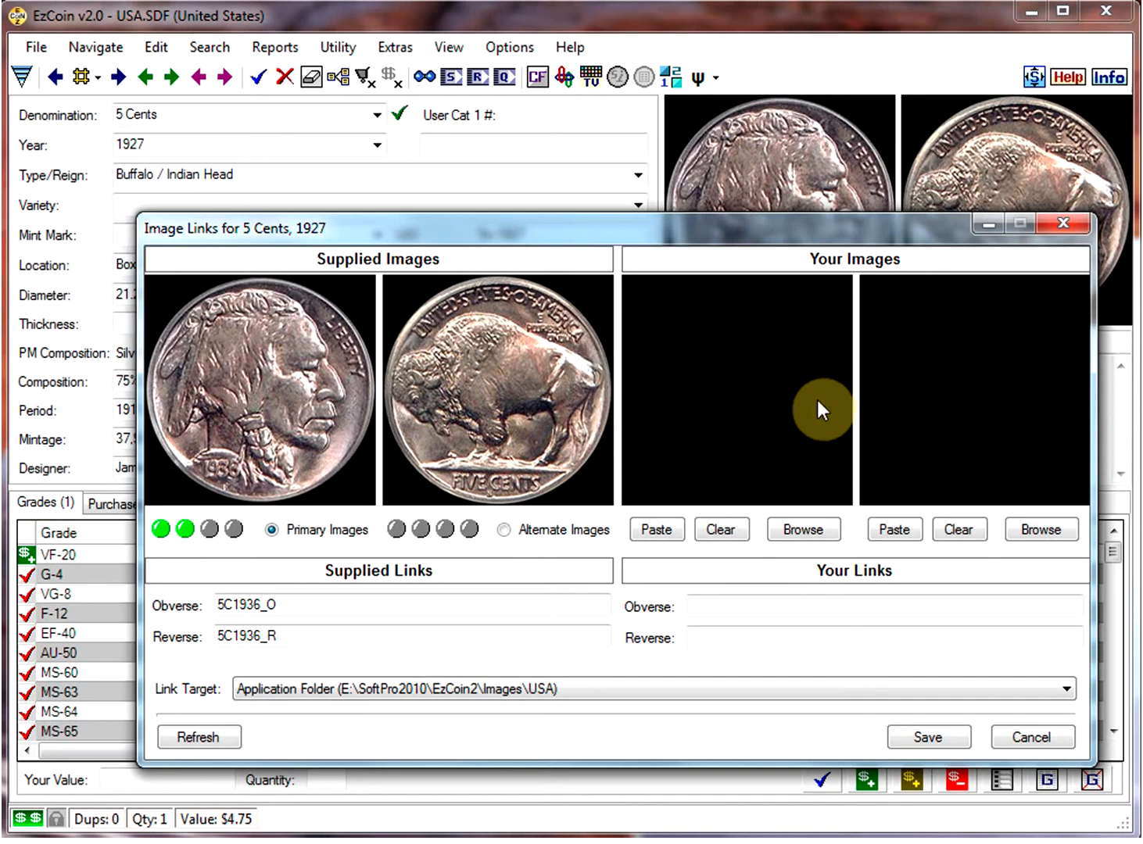
mouse_move(870, 406)
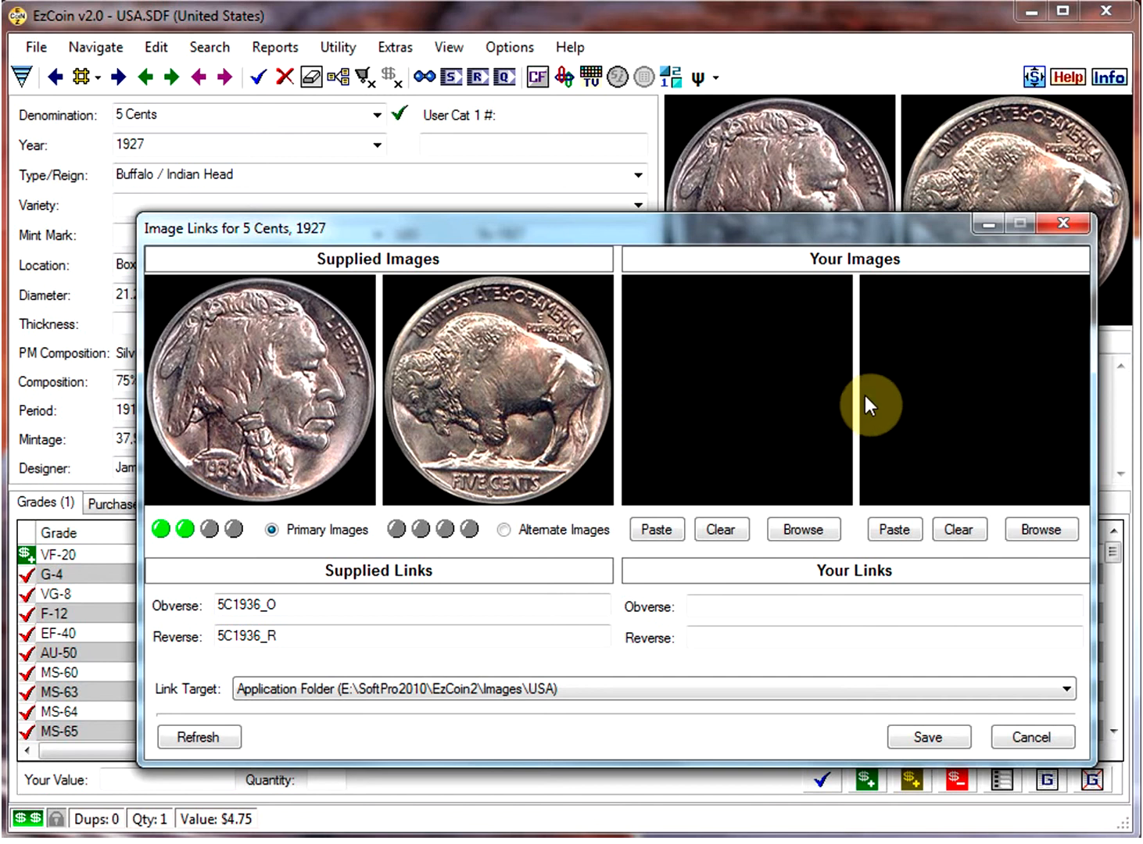
mouse_move(811, 419)
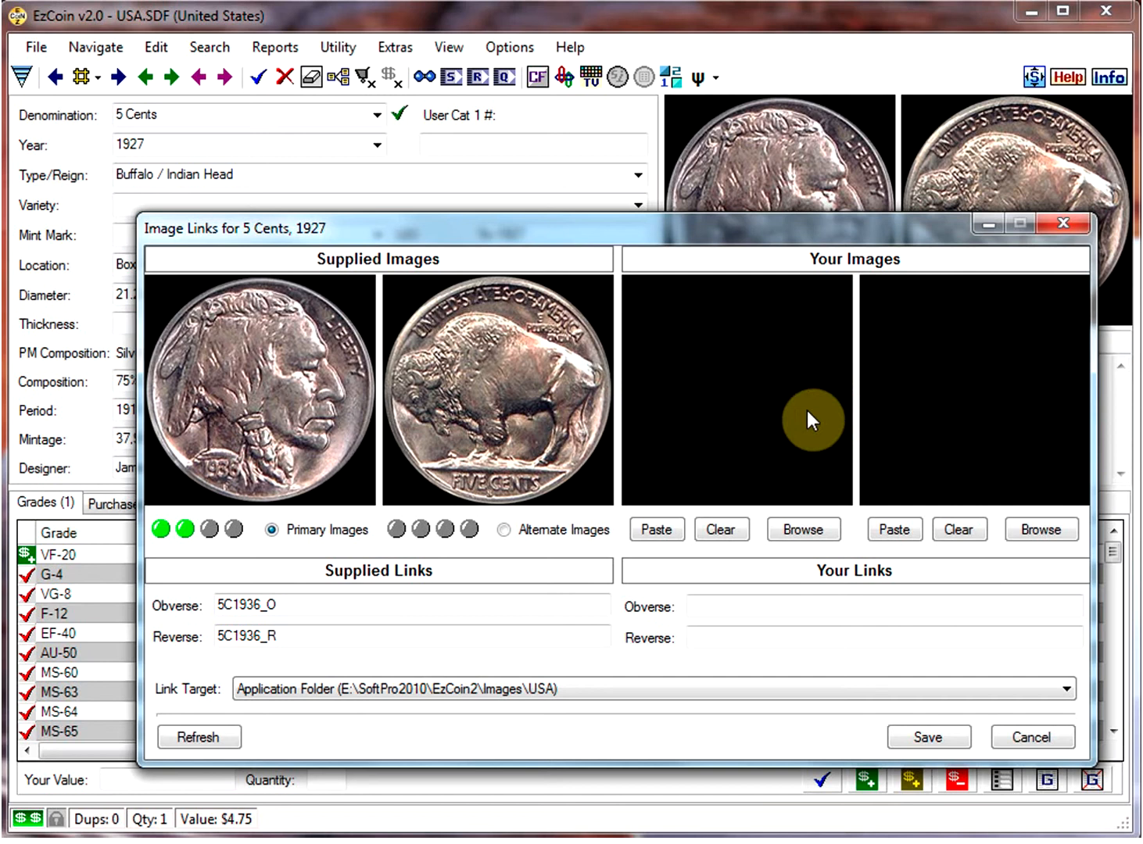
mouse_move(629, 444)
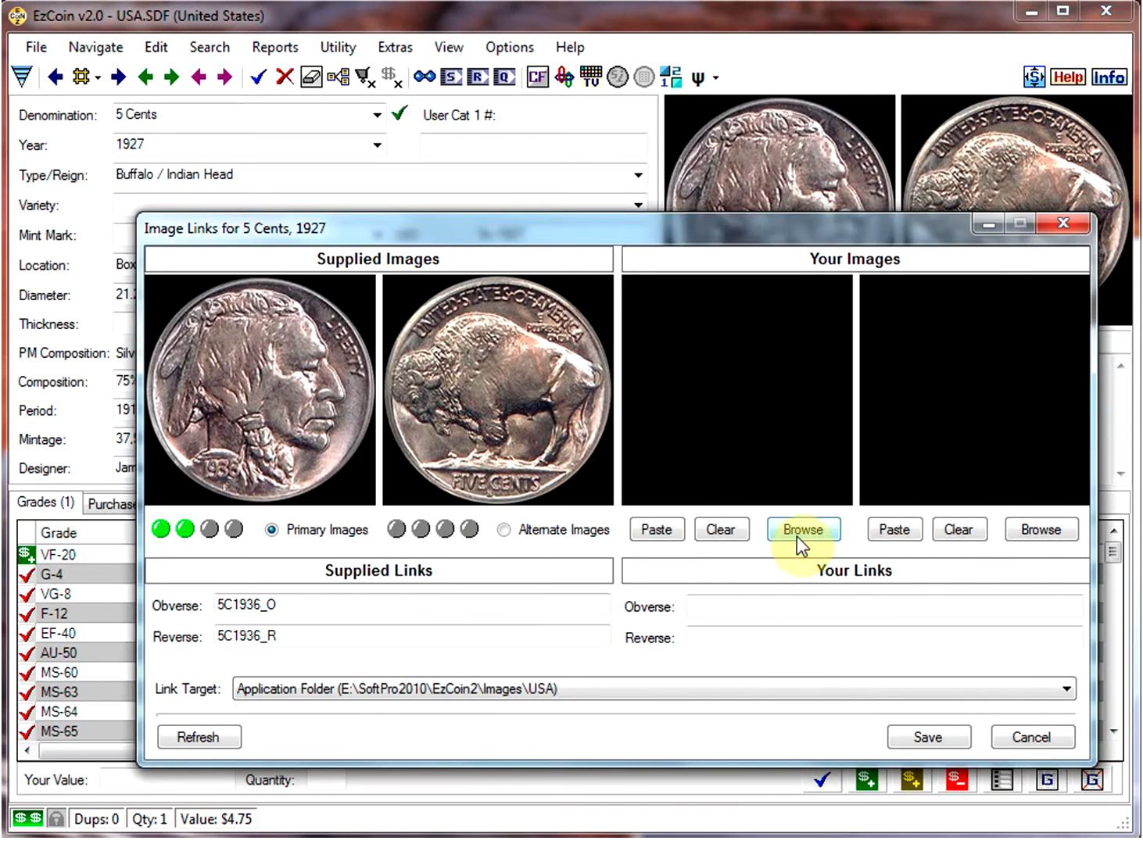
Link 5C1927_O.jpg as the nickel's obverse image under Your Images.
left_click(803, 529)
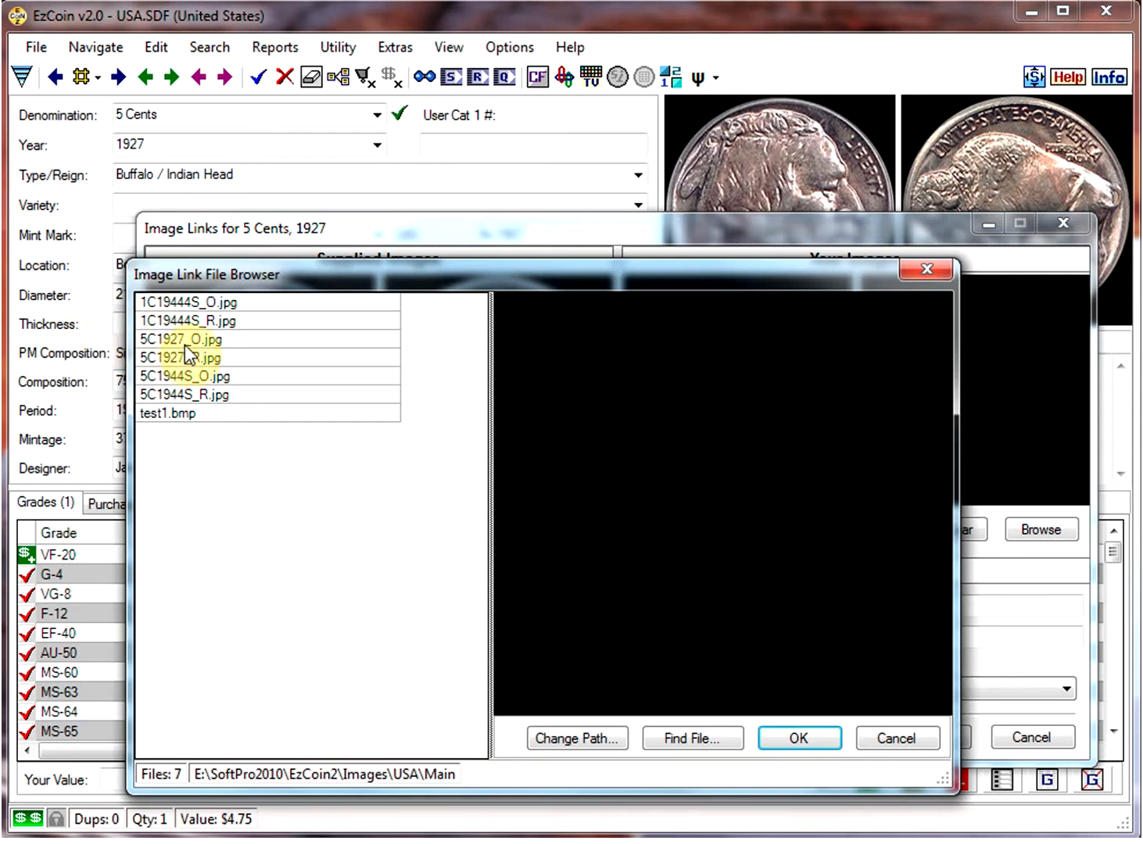
left_click(184, 340)
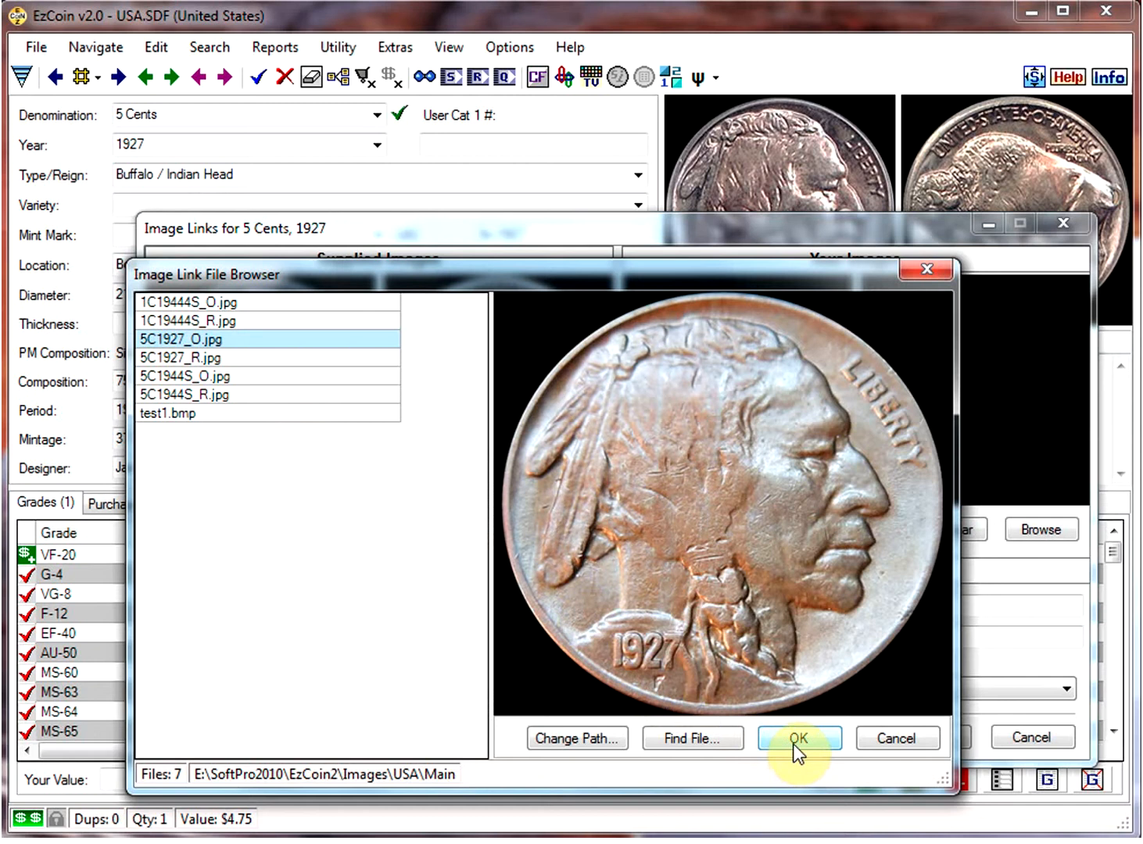
left_click(798, 737)
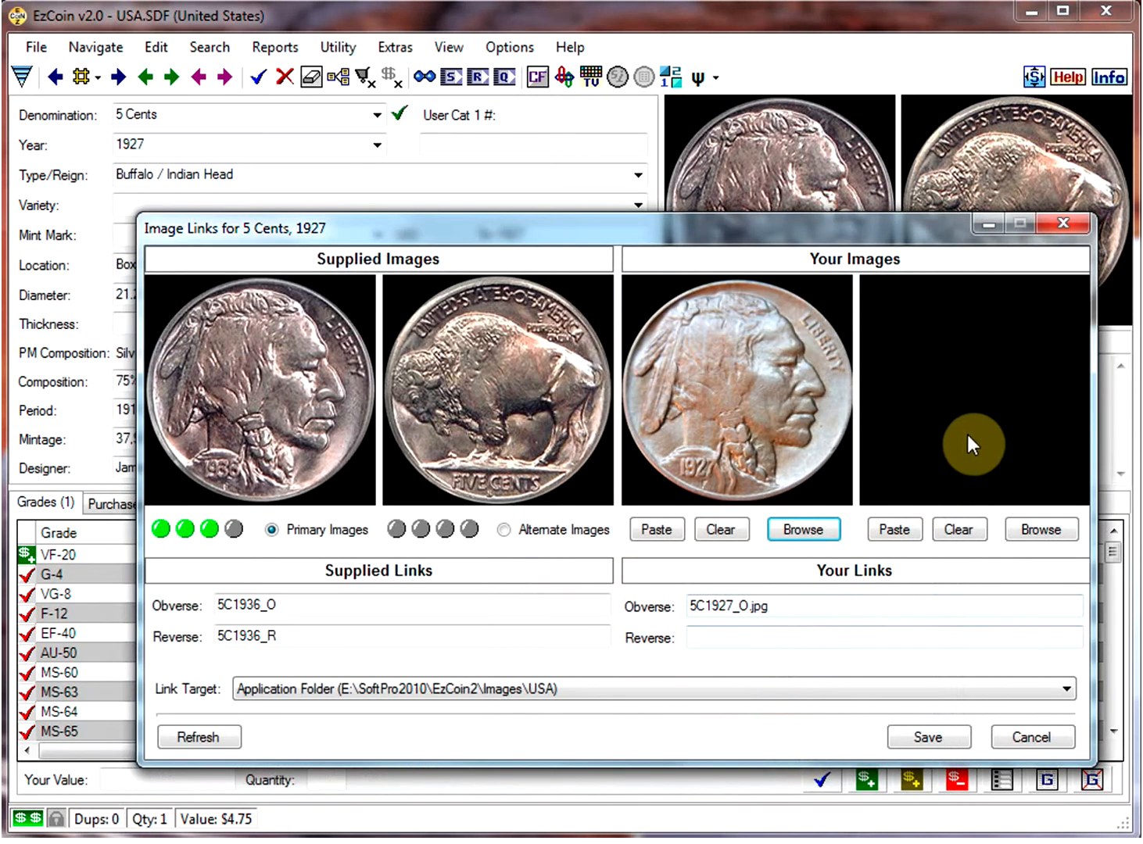
Link 5C1927_R.jpg as the reverse image and save the record's image links.
left_click(803, 529)
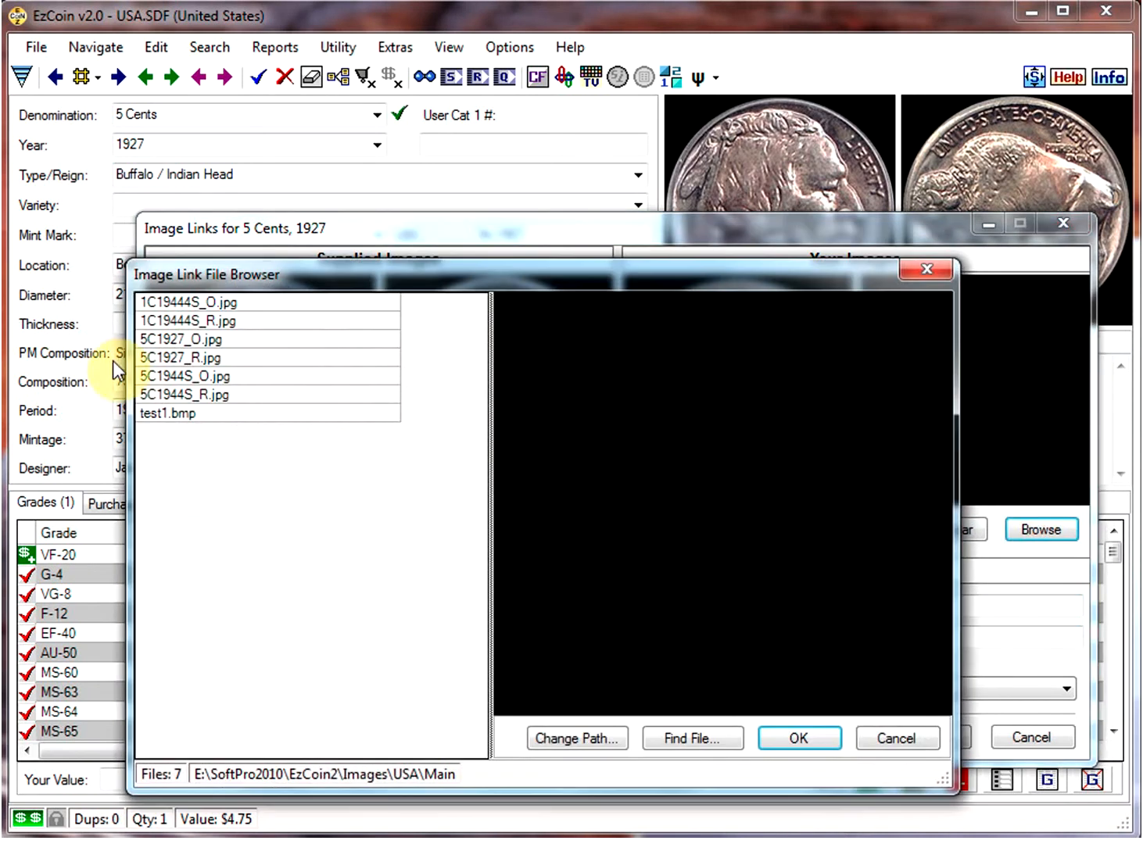
left_click(186, 357)
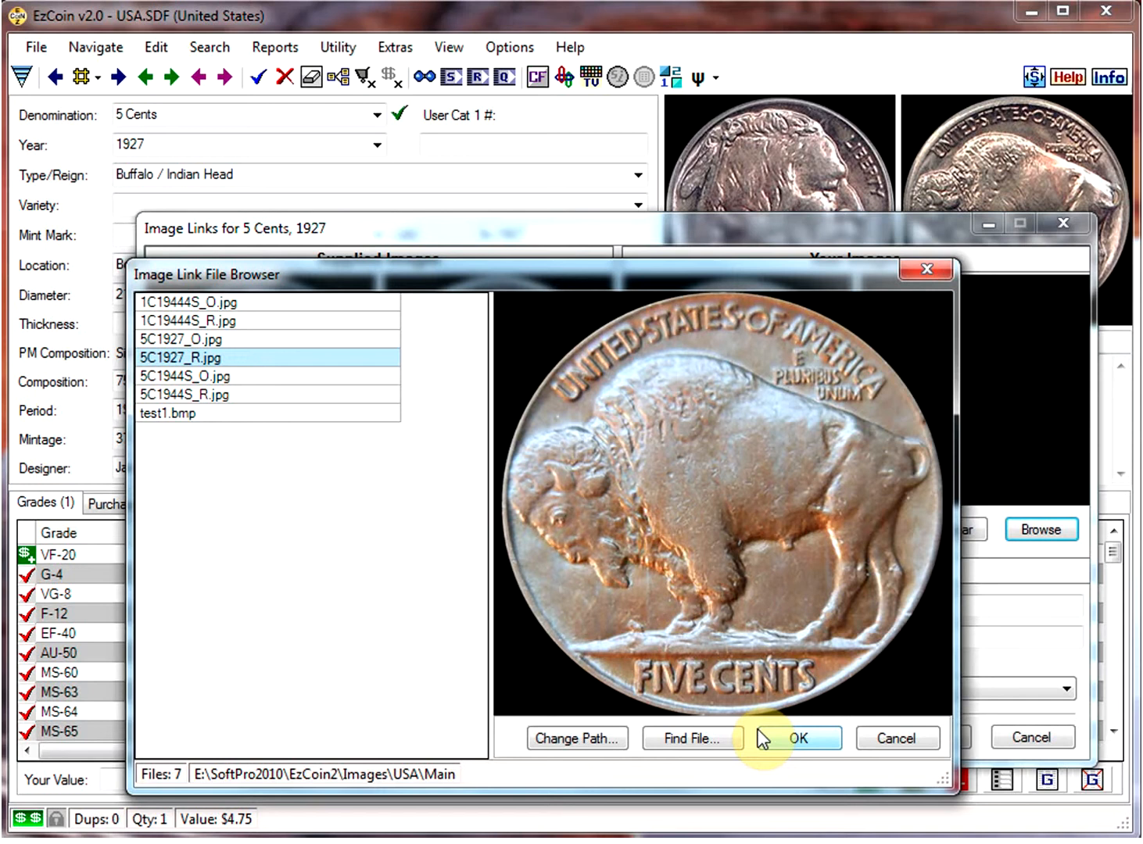
left_click(796, 738)
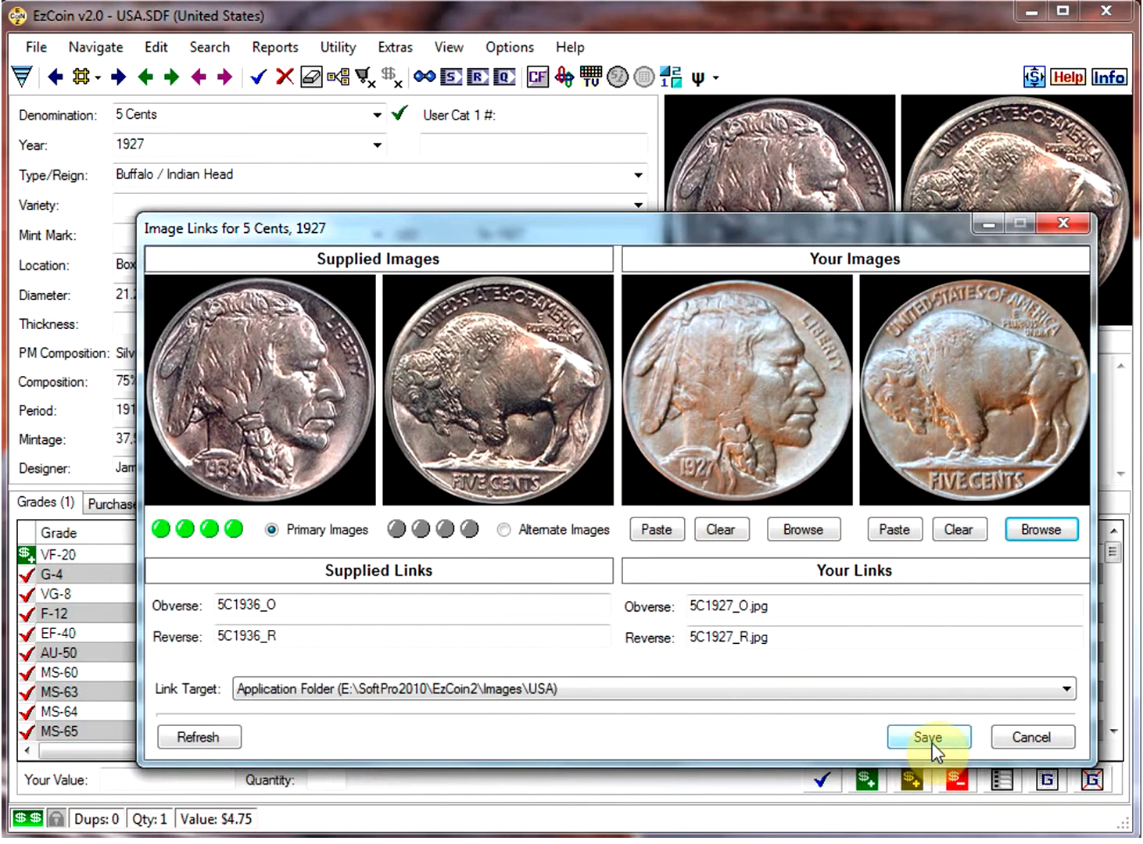
left_click(928, 737)
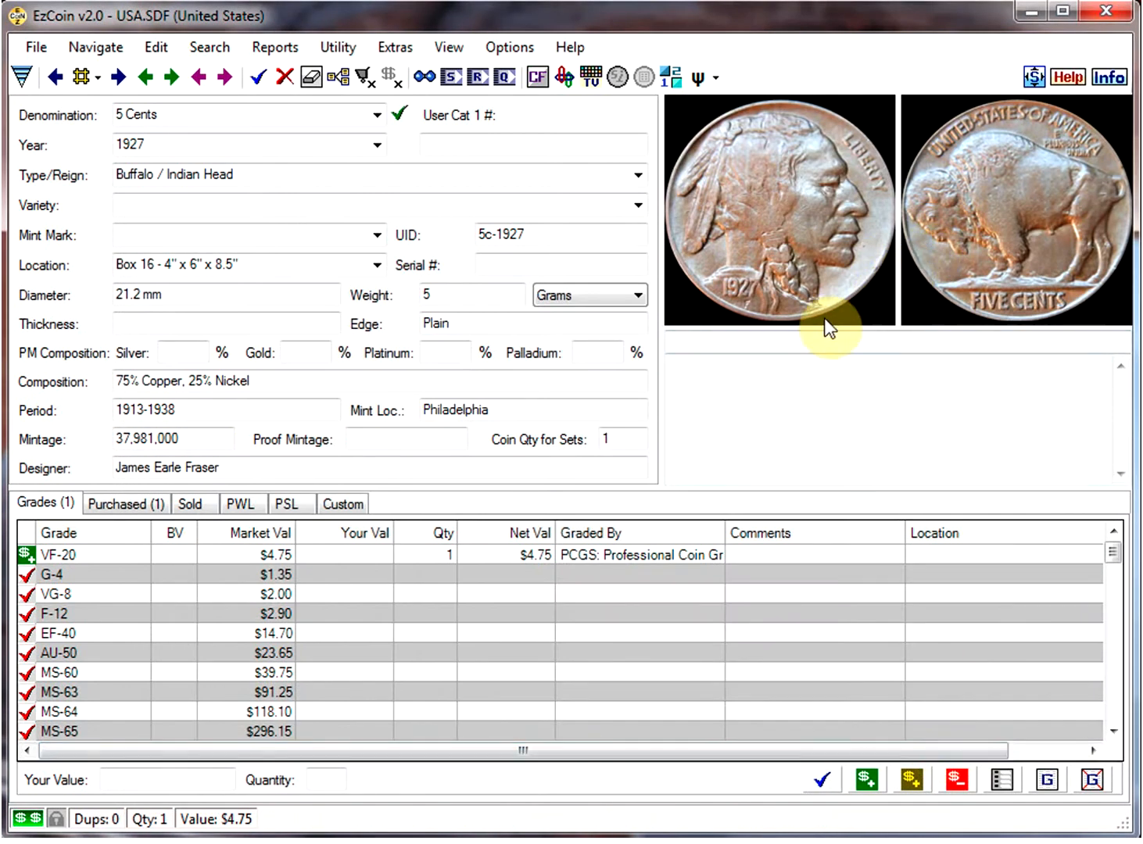
mouse_move(797, 225)
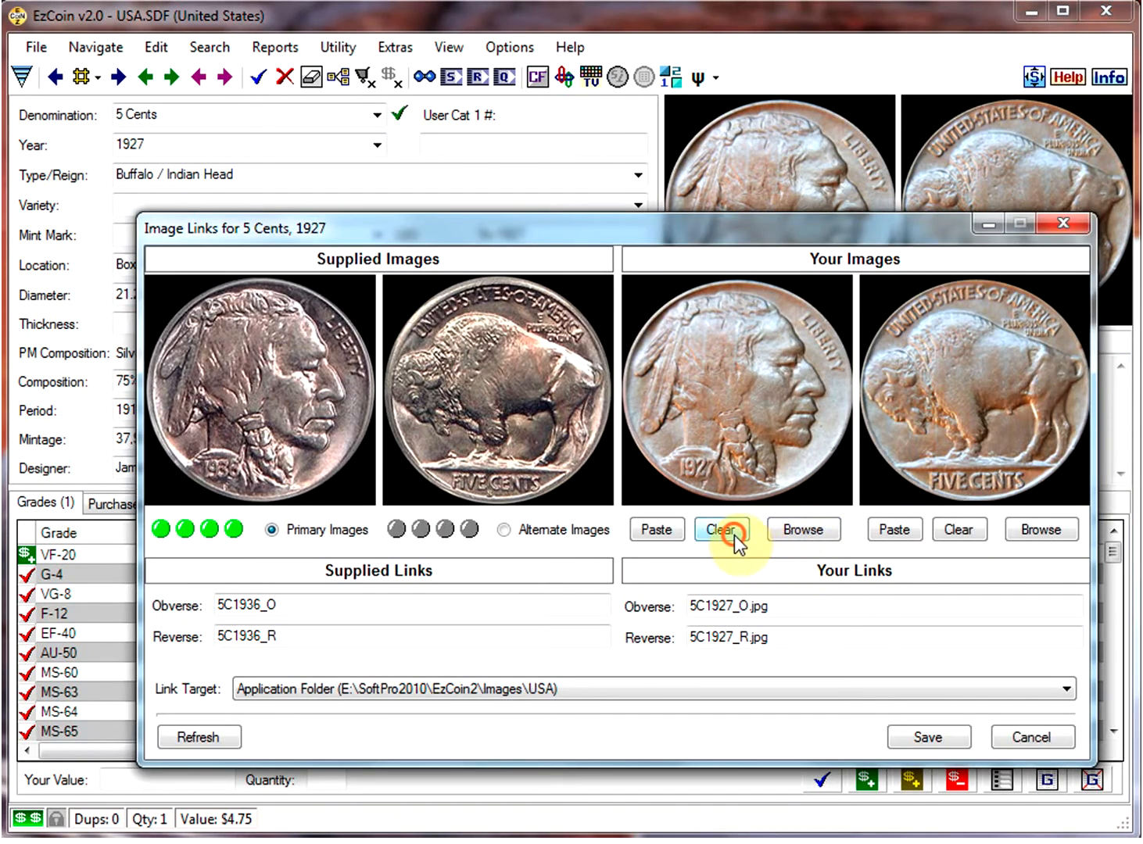
Clear the linked 1927 photos from the nickel's Your Images slots.
left_click(719, 529)
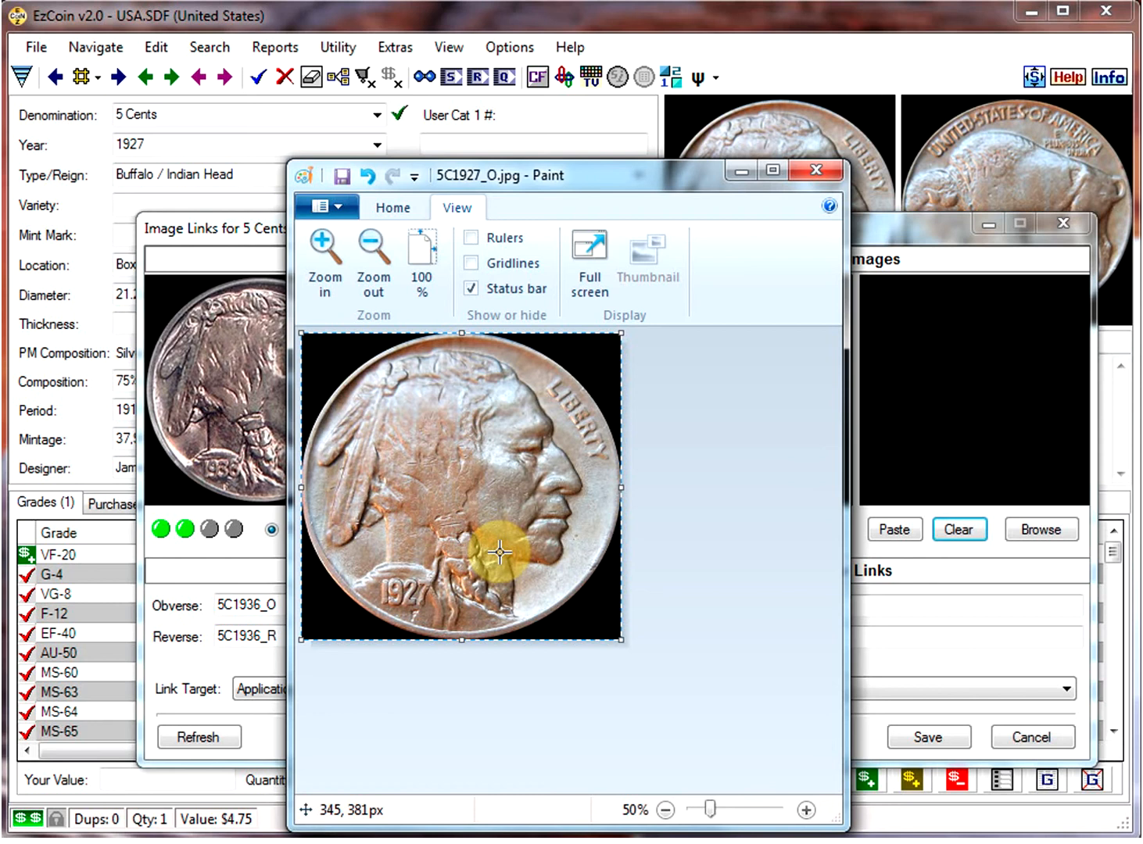
mouse_move(754, 539)
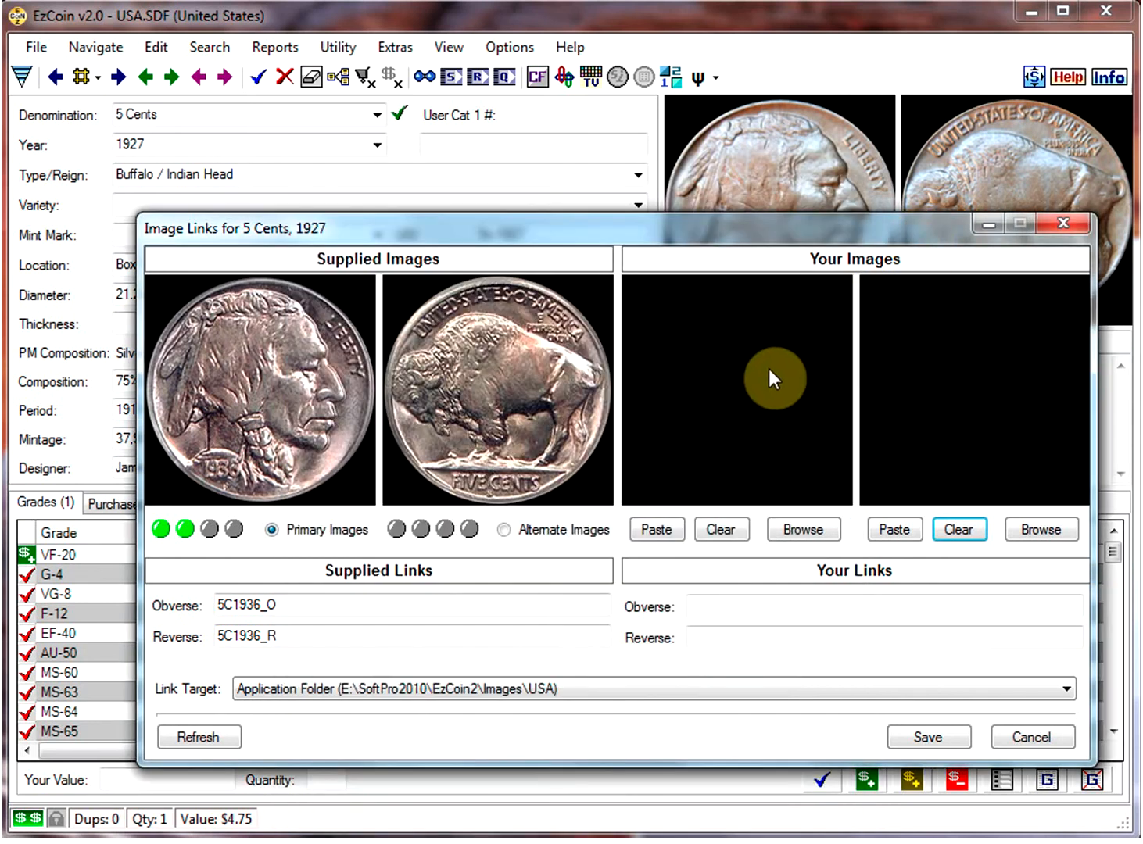
Paste the 1927 obverse photo into Your Images and name its link 1927-5cents.
left_click(656, 529)
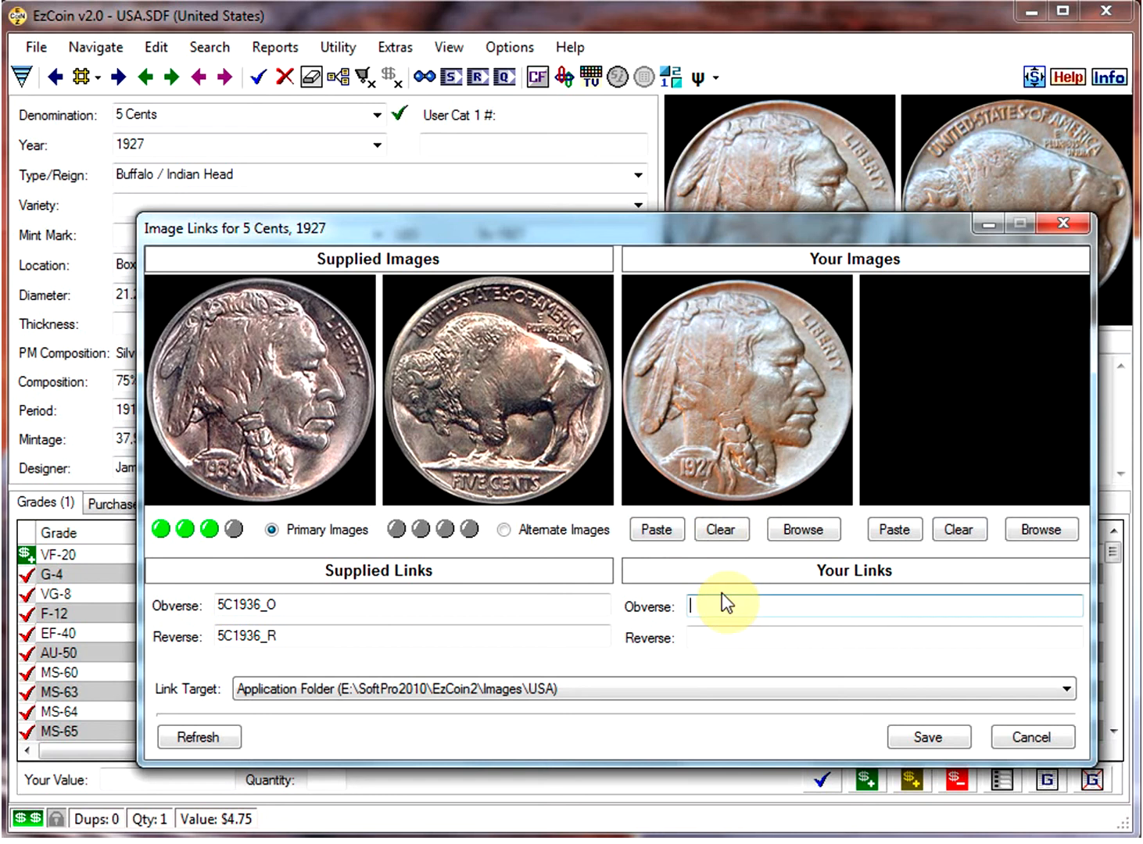
type("1927-5")
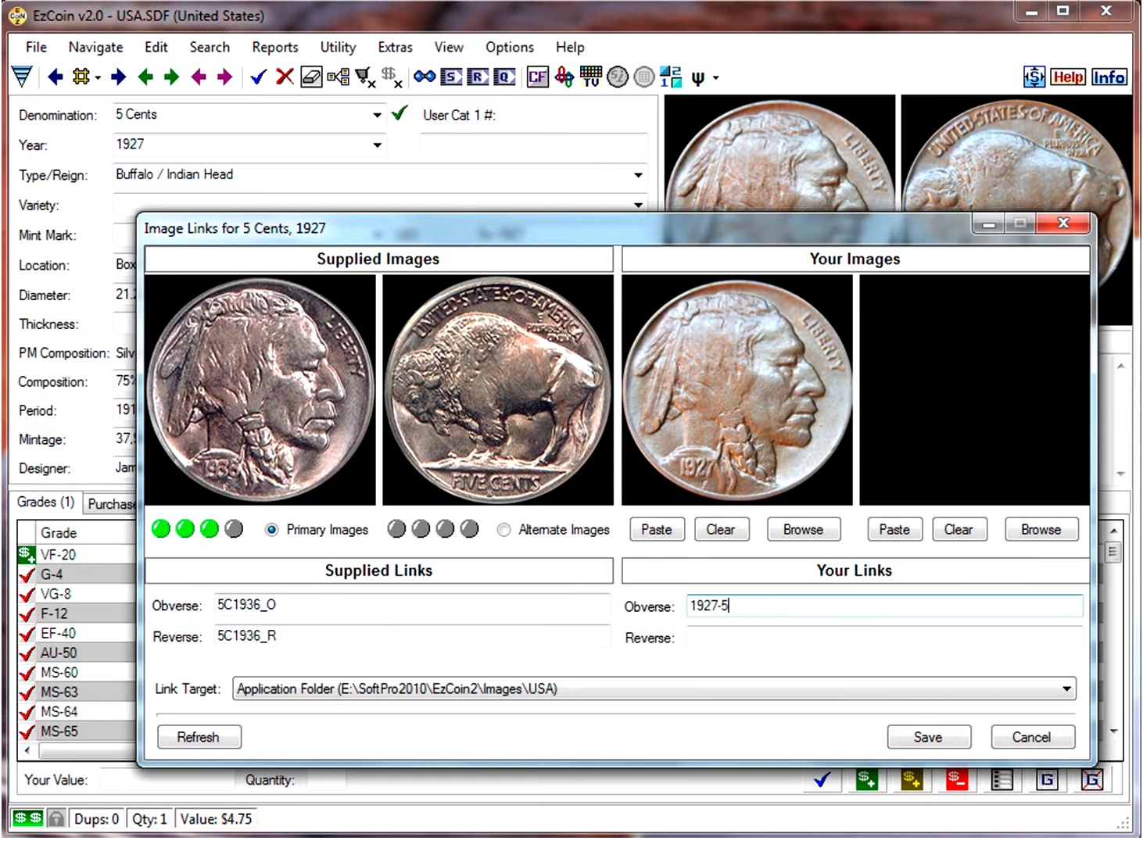
type("cents")
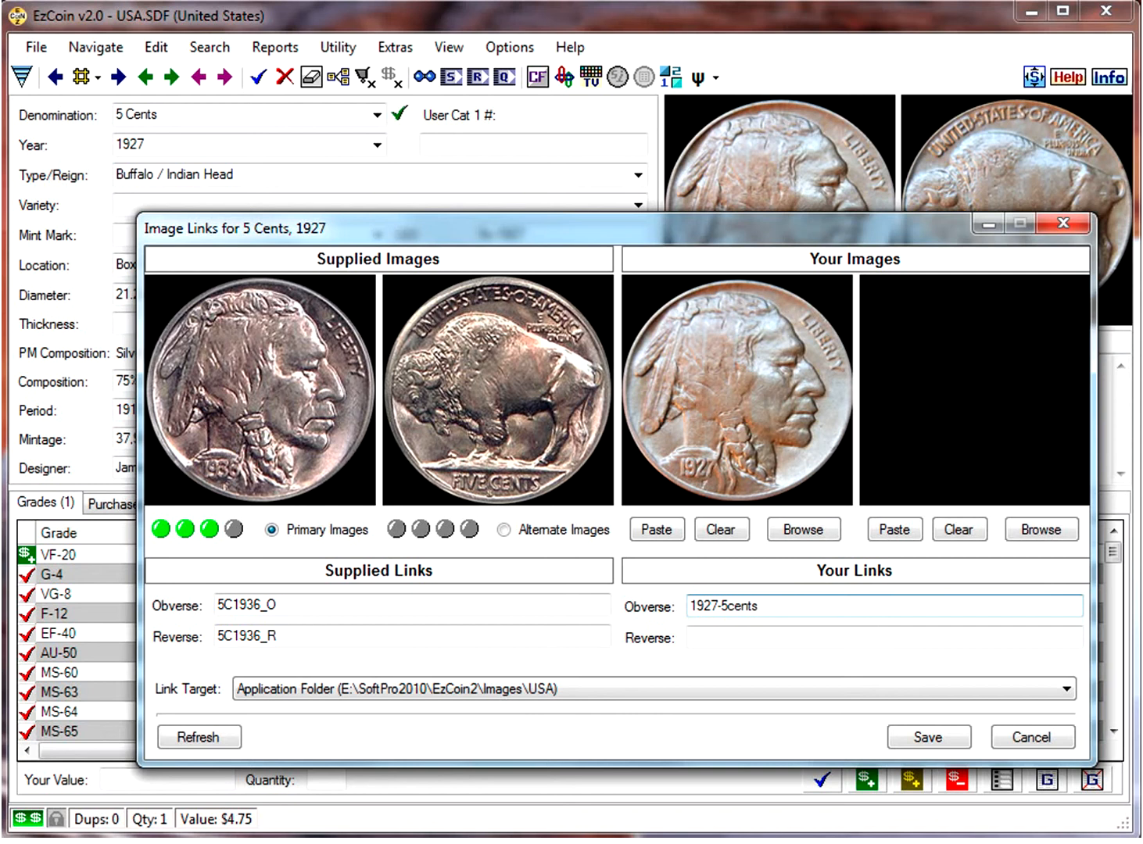
left_click(852, 606)
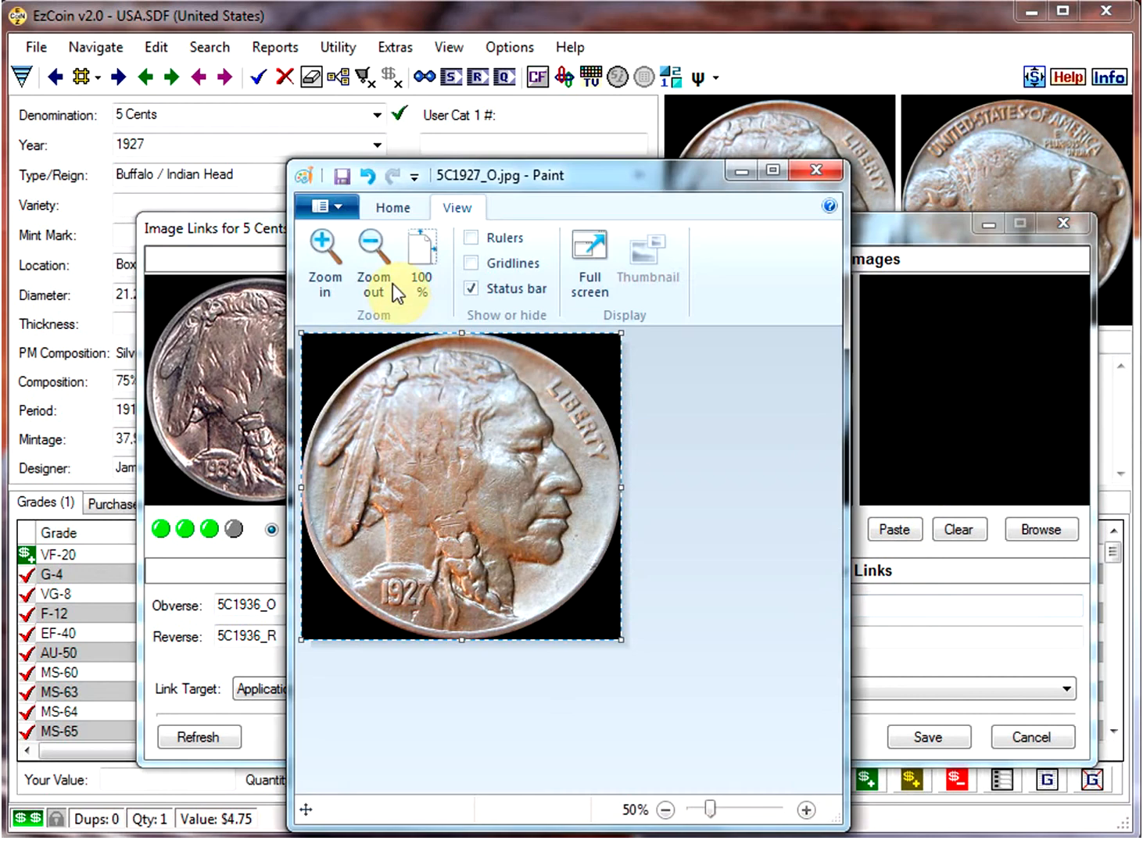
Load the reverse-side picture 5C1927_R.jpg from Paint's recent pictures.
left_click(320, 206)
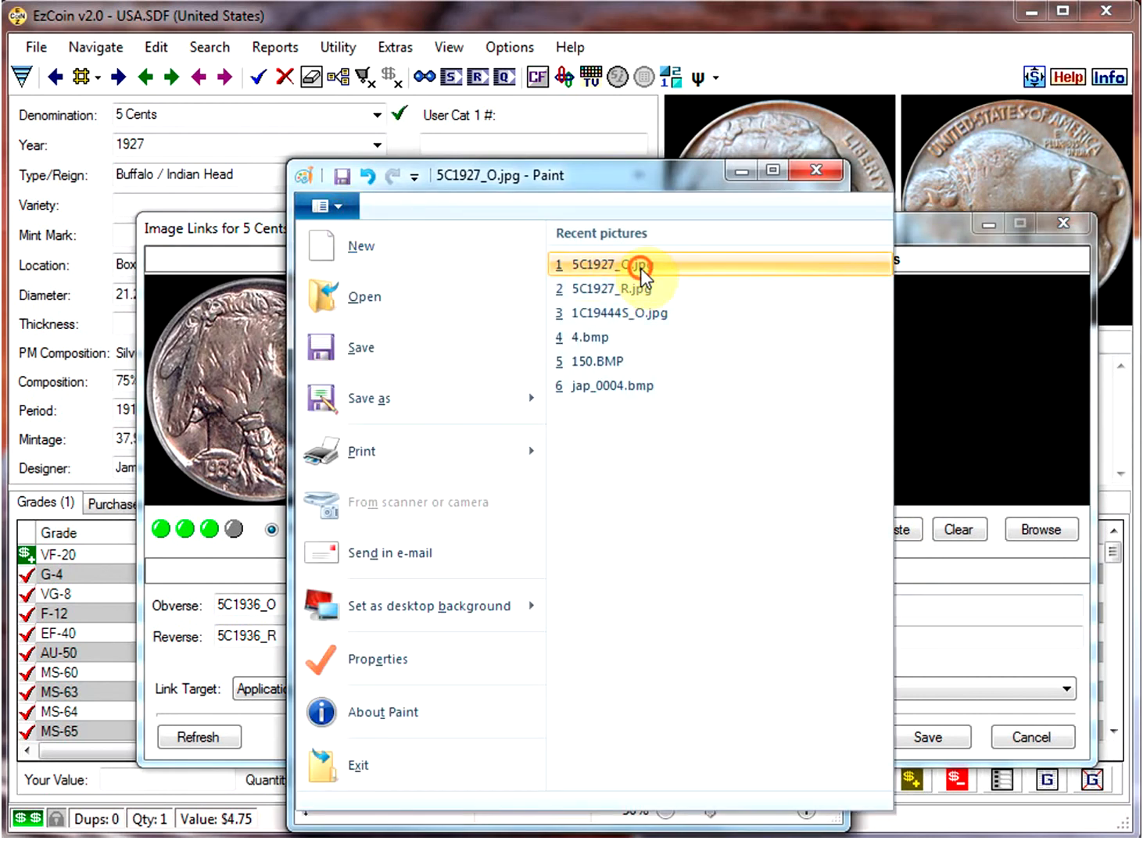
left_click(614, 265)
type("1927-5cents")
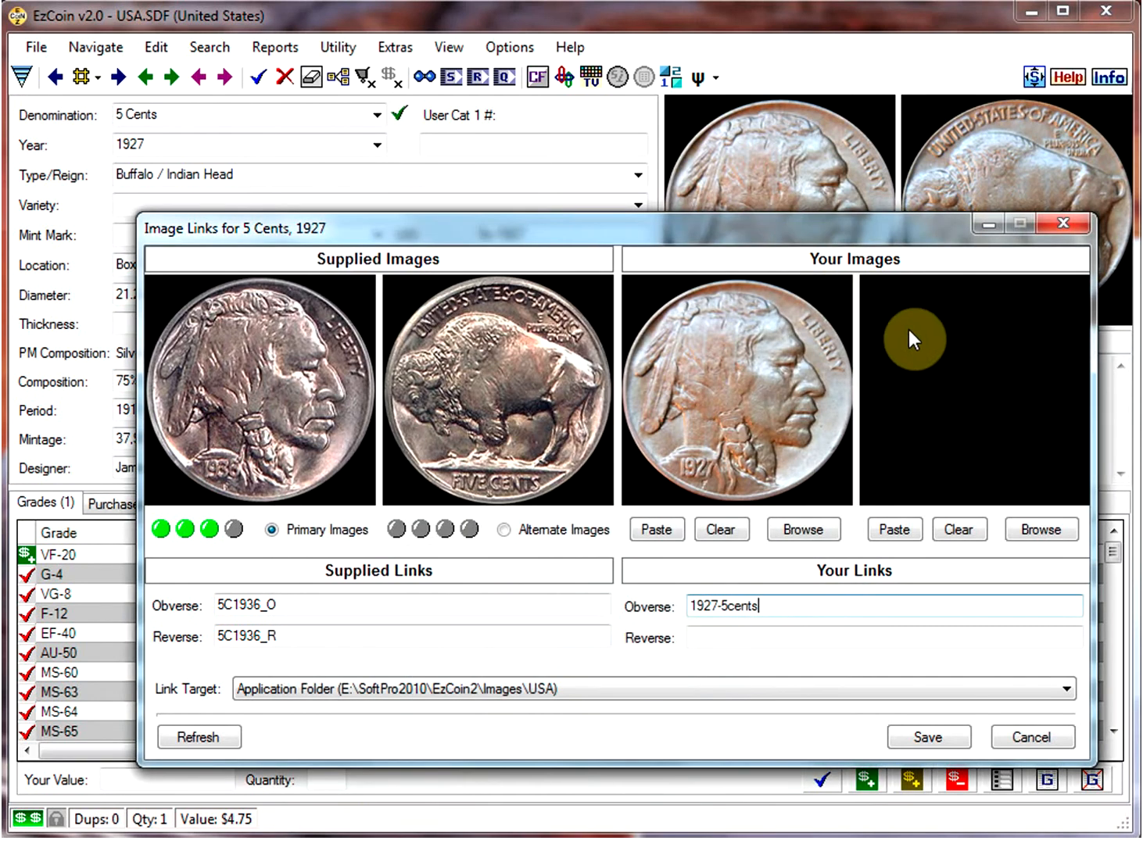
left_click(894, 529)
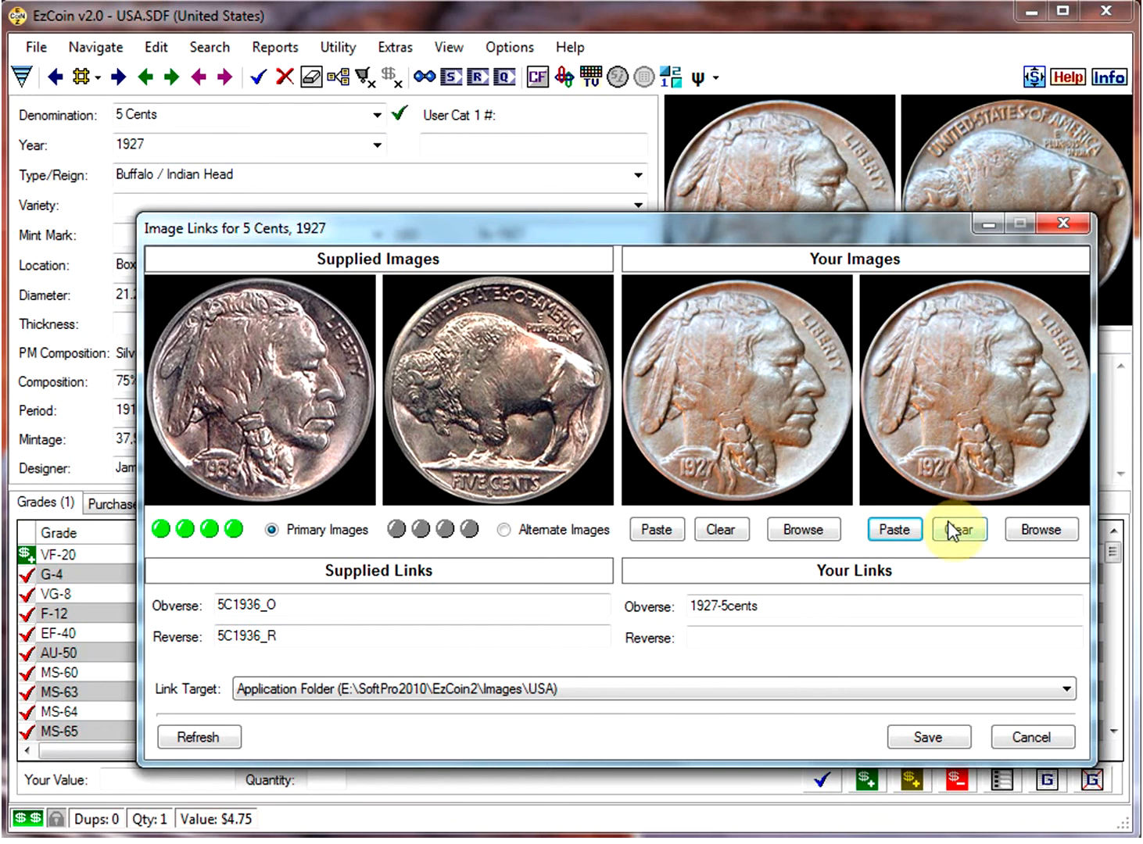
left_click(958, 529)
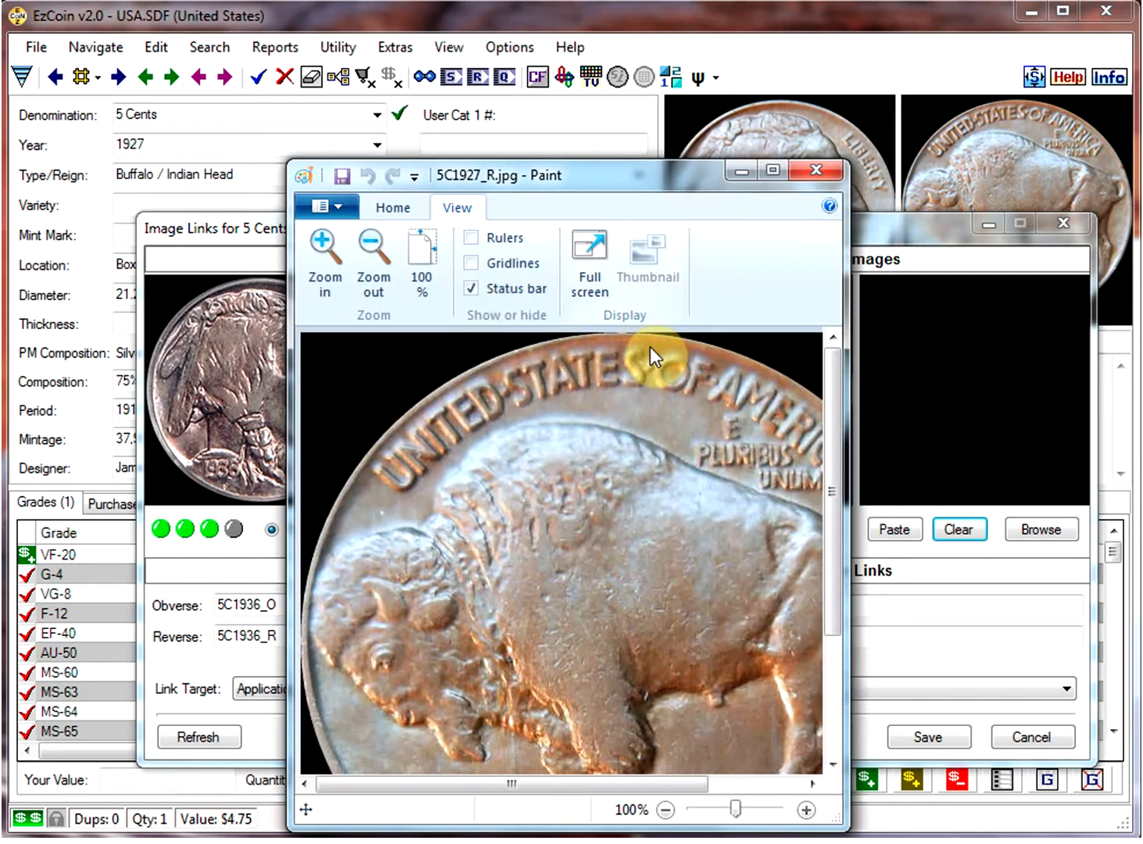
Zoom out to the whole buffalo reverse and copy the entire picture.
left_click(373, 262)
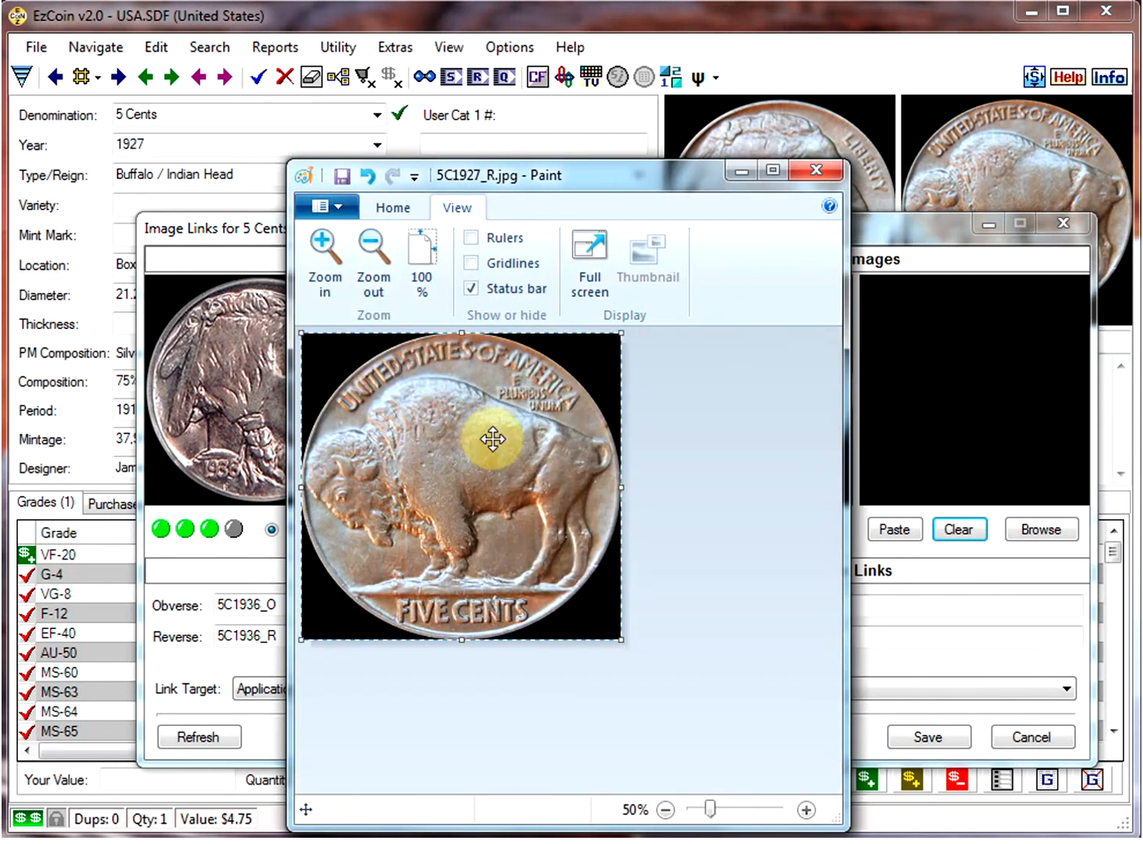
left_click(894, 529)
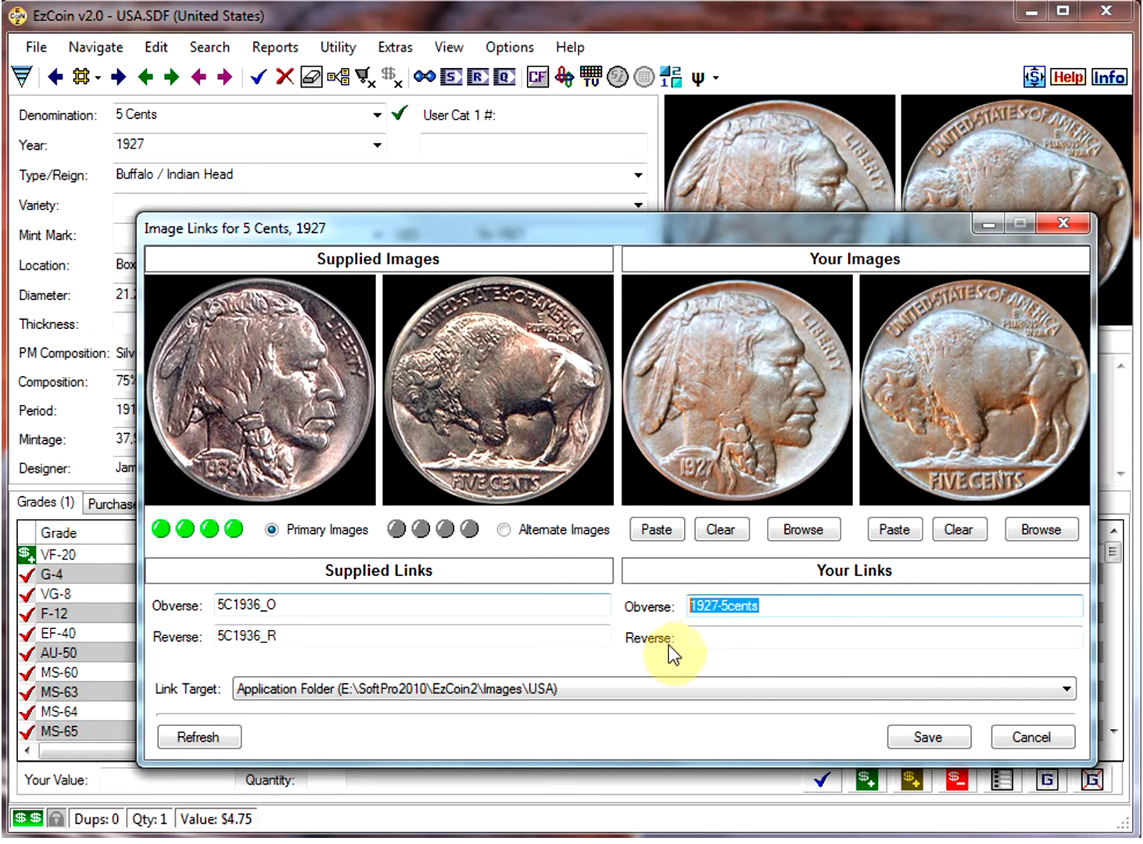
Name the reverse link 1927-5cents-re and save the nickel's image links.
type("1927-5cents")
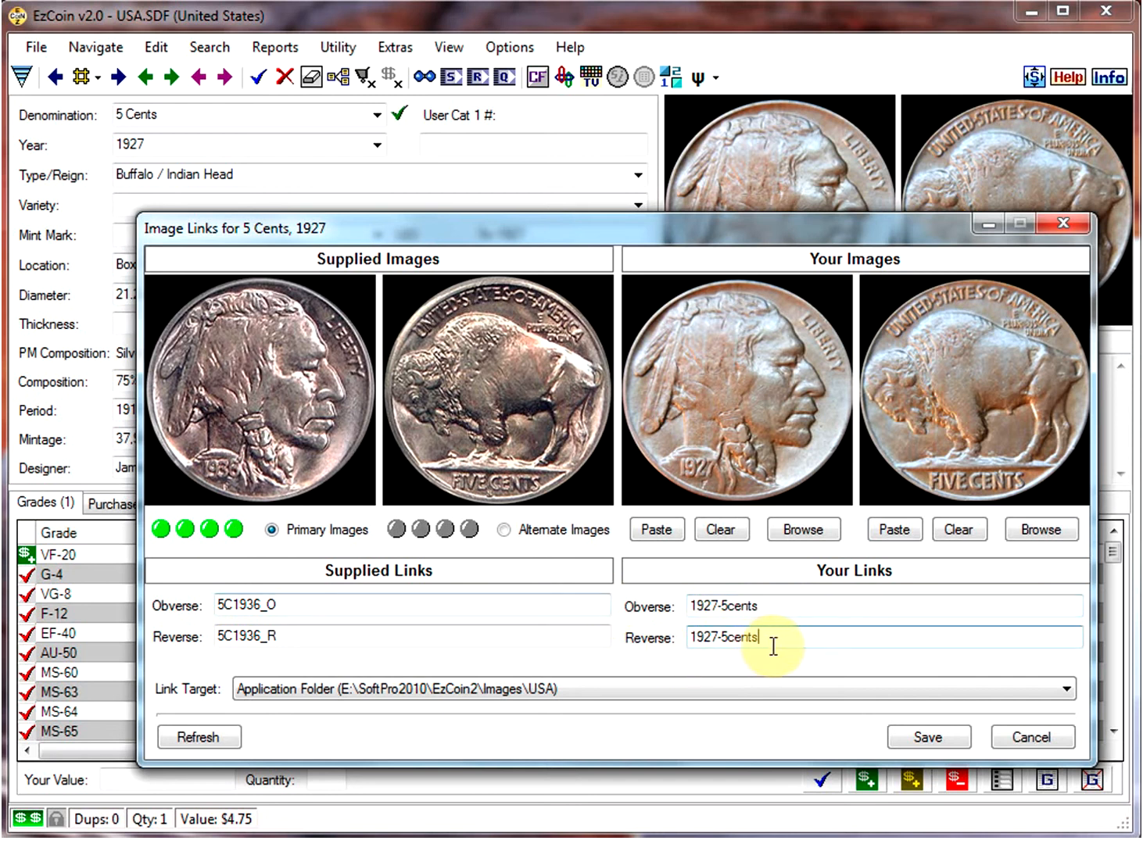
type("-re")
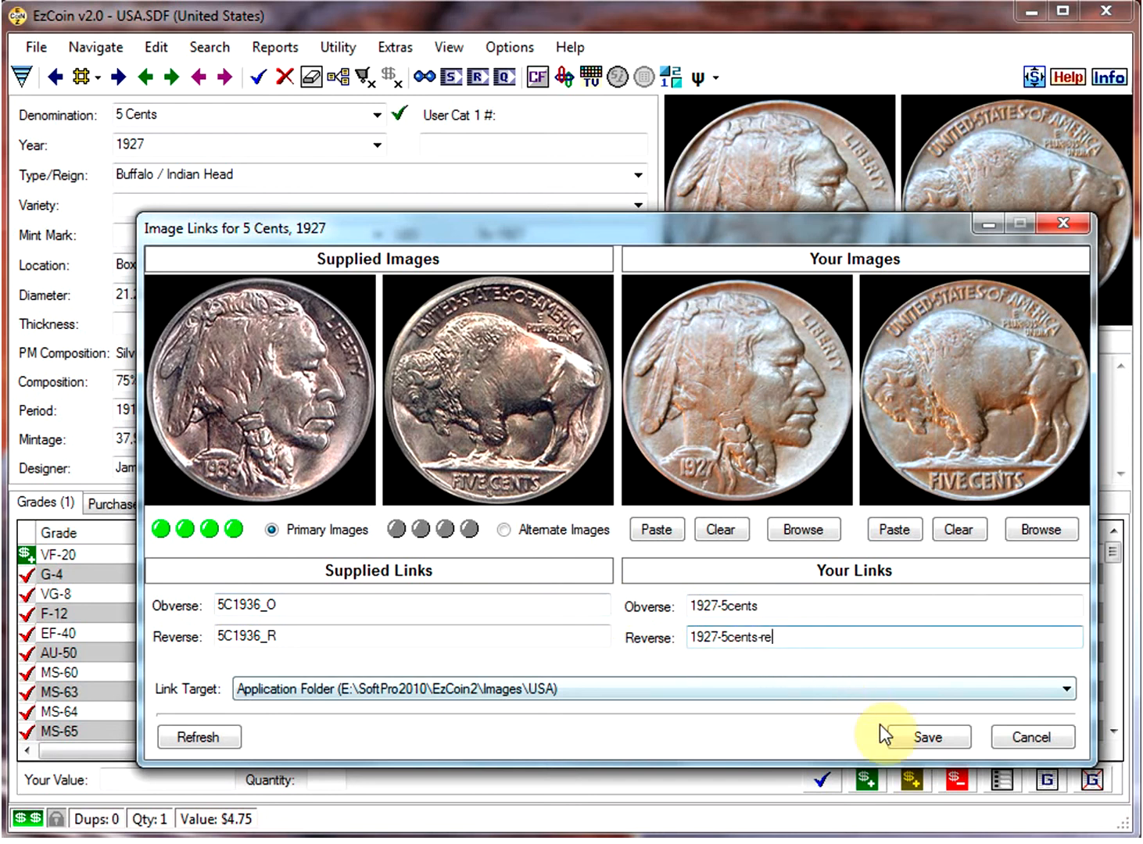
left_click(926, 737)
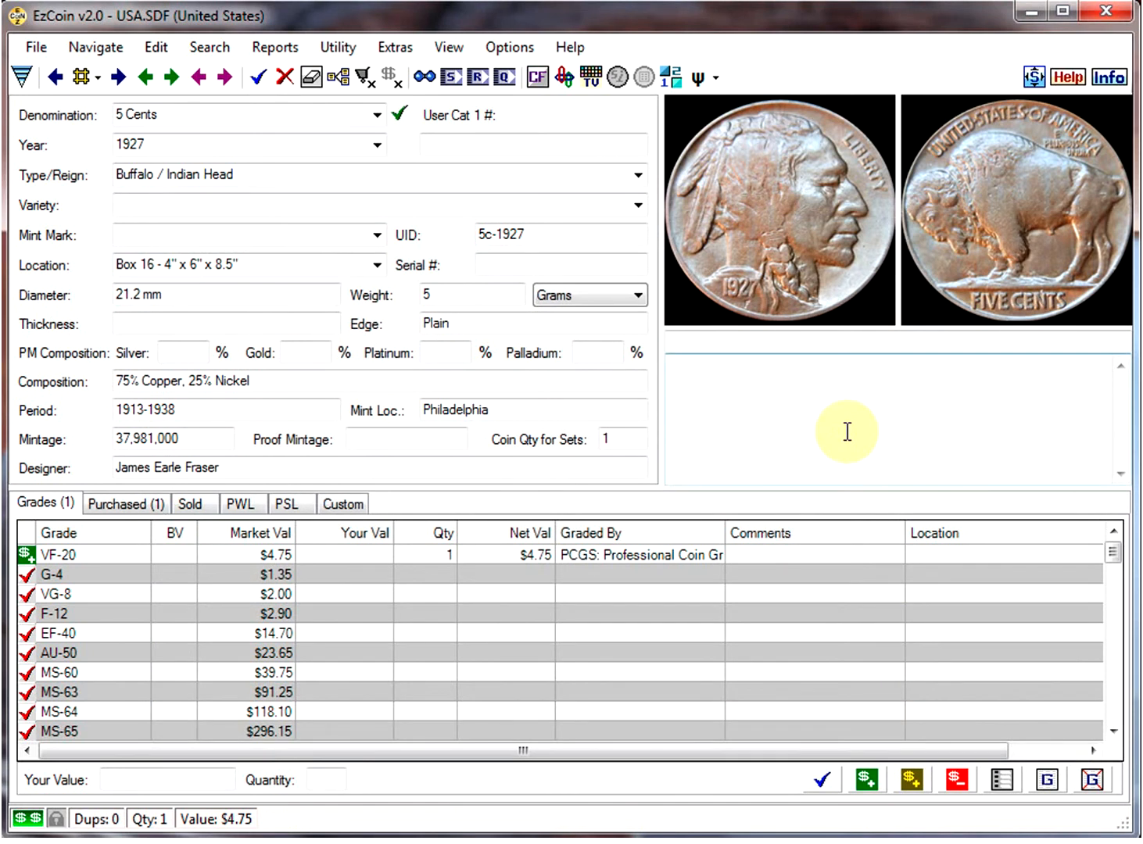
mouse_move(750, 455)
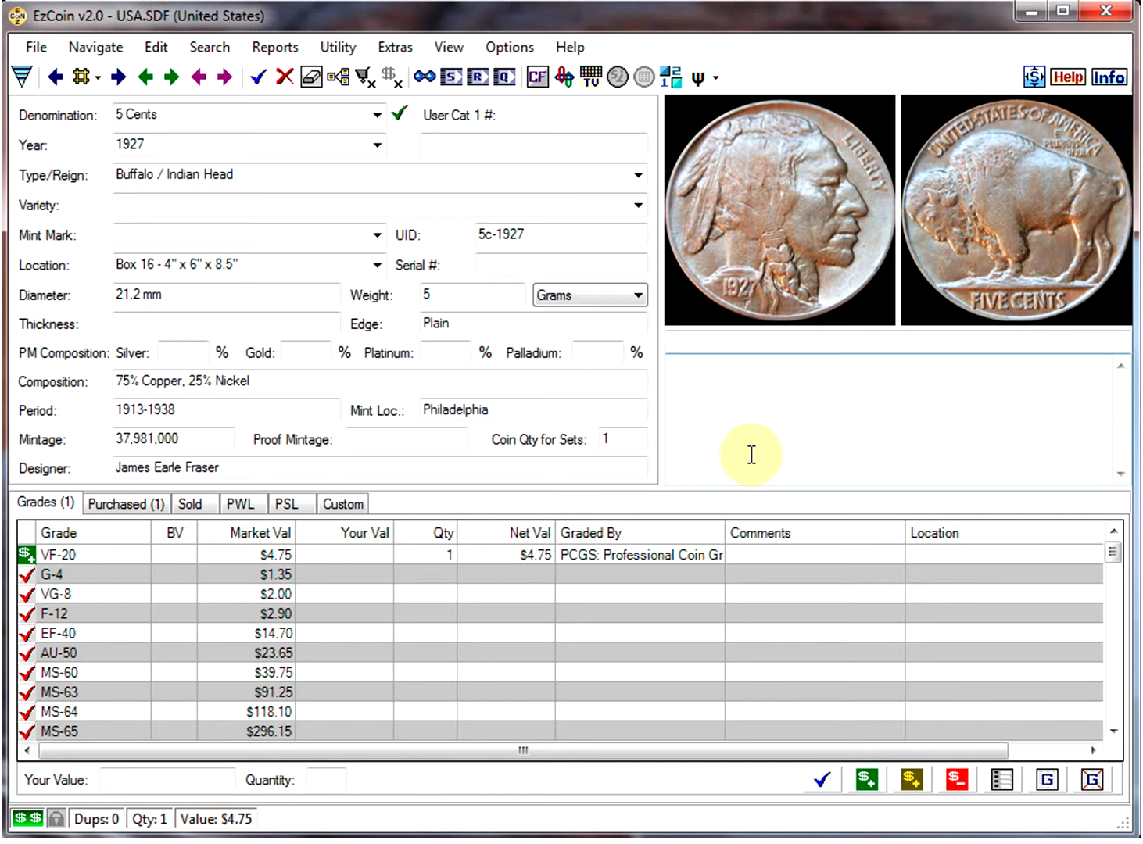
mouse_move(749, 332)
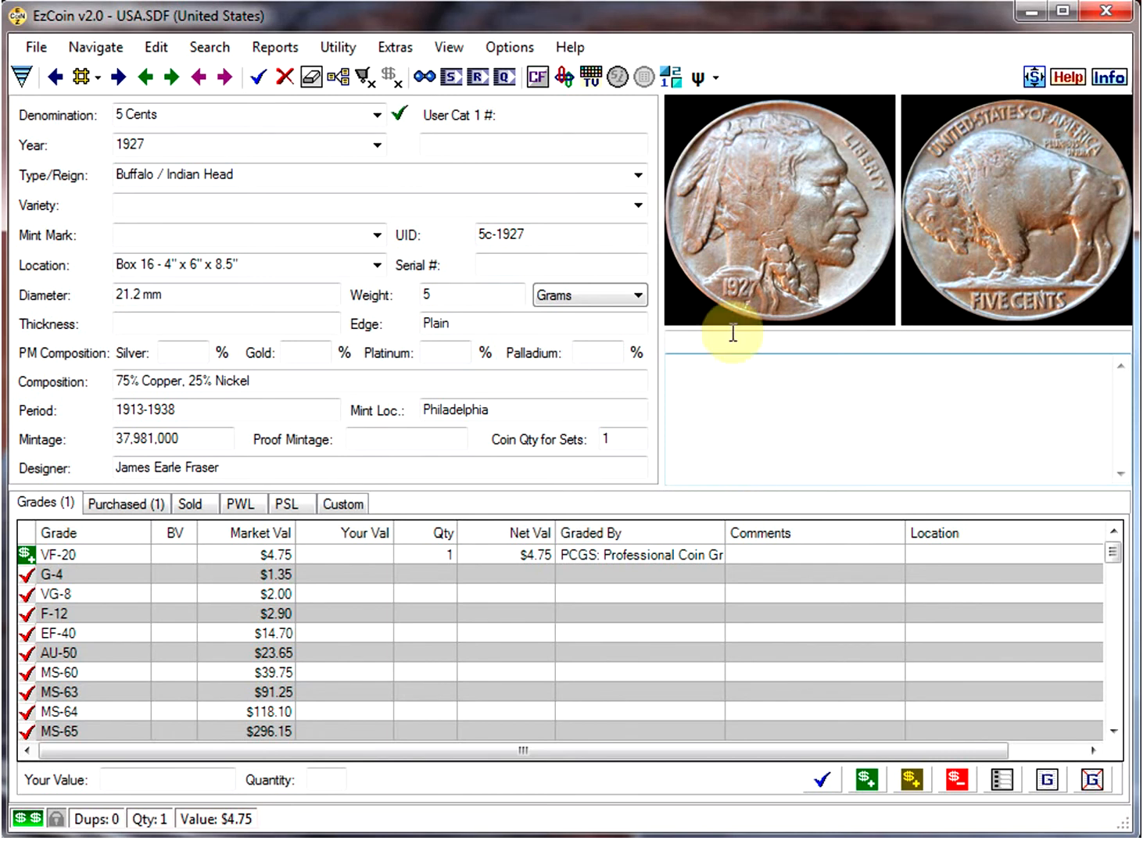